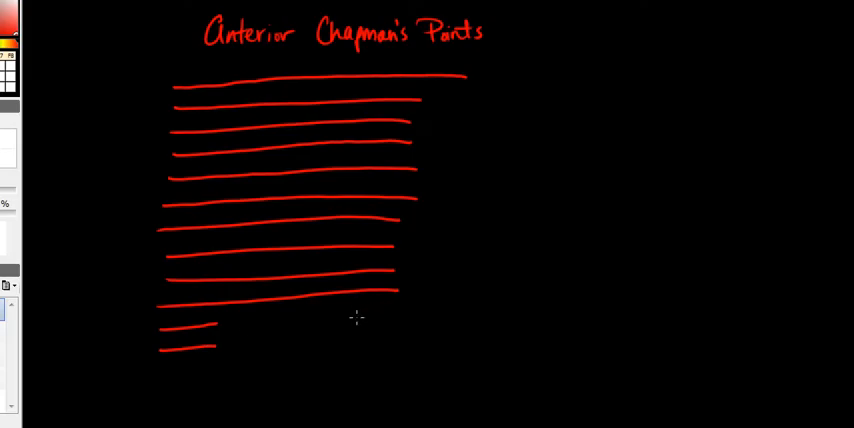
Step: Handwrite rib numbers 1–12 beside the red lines, adding short lines for ribs 11 and 12
left_click_drag(355, 318, 405, 335)
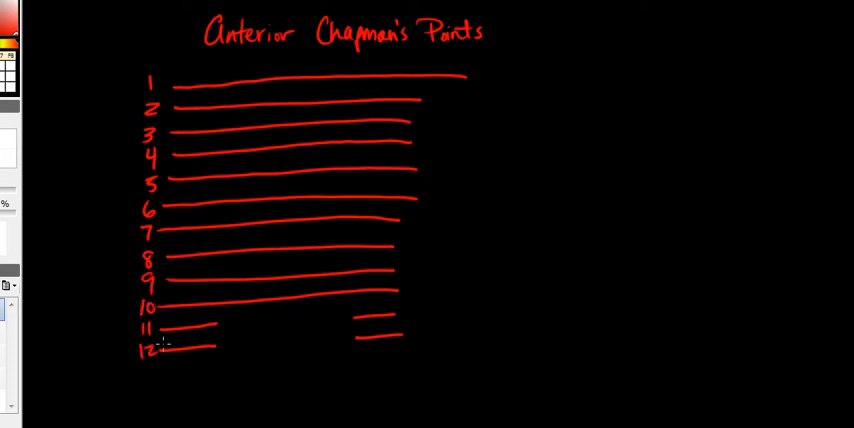
Step: Draw a red vertical midline through ribs 1–10 and dot a point beside it
left_click_drag(290, 75, 290, 305)
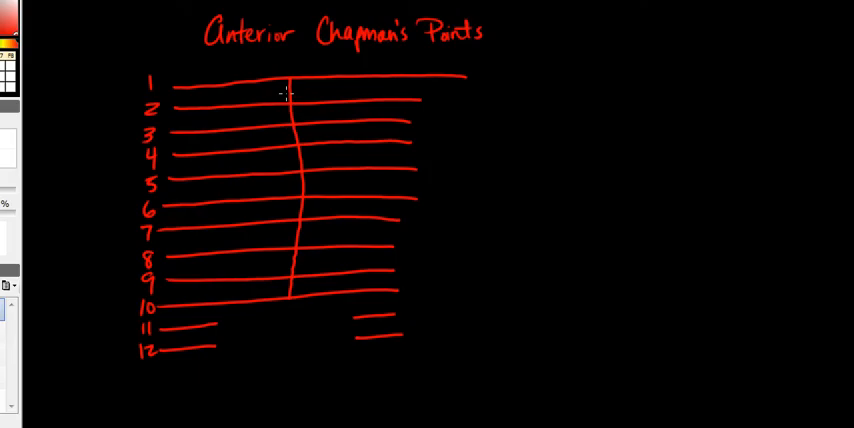
left_click(304, 116)
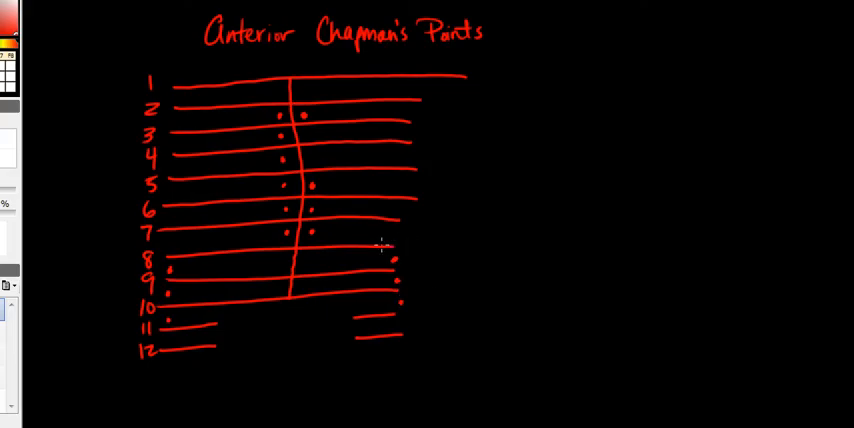
mouse_move(240, 68)
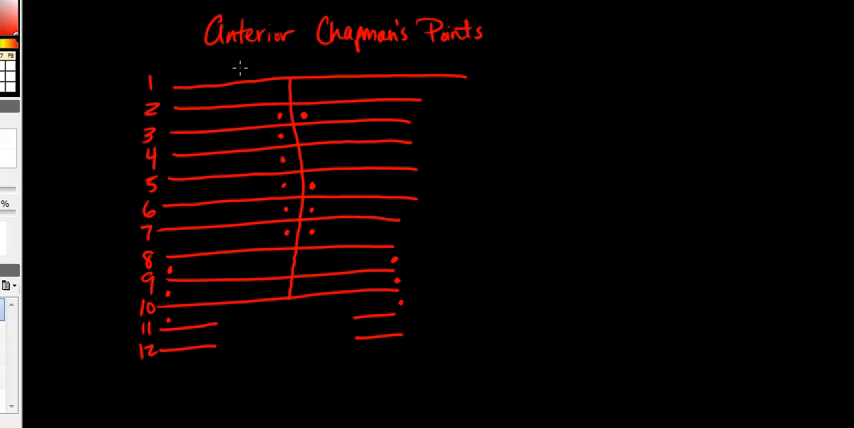
Step: Draw a slanted red clavicle line above rib 1 reaching the midline top
left_click_drag(175, 56, 290, 72)
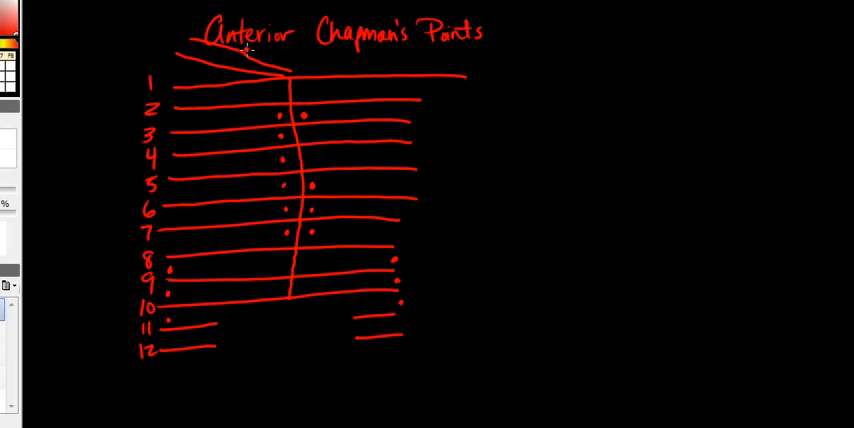
mouse_move(240, 88)
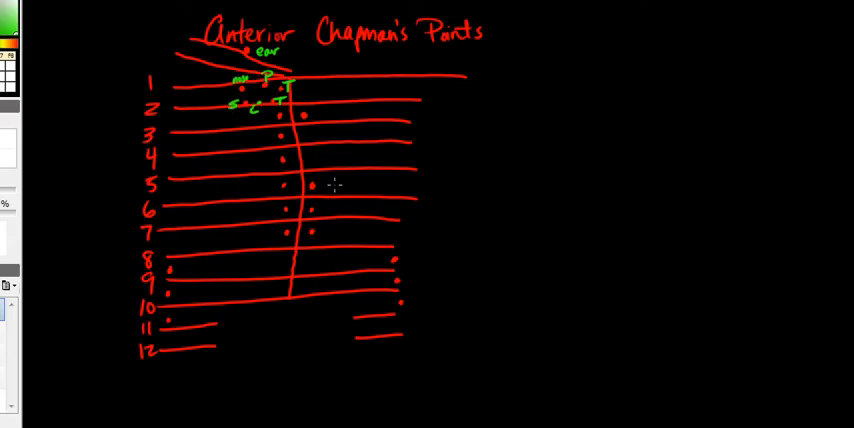
Step: Write green labels heart, motility, spleen beside dots and loop the lower-rib dots
type("H")
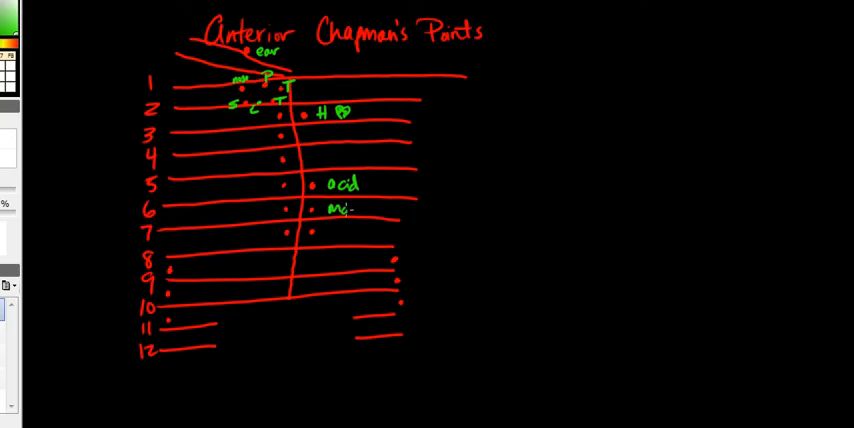
type("motility")
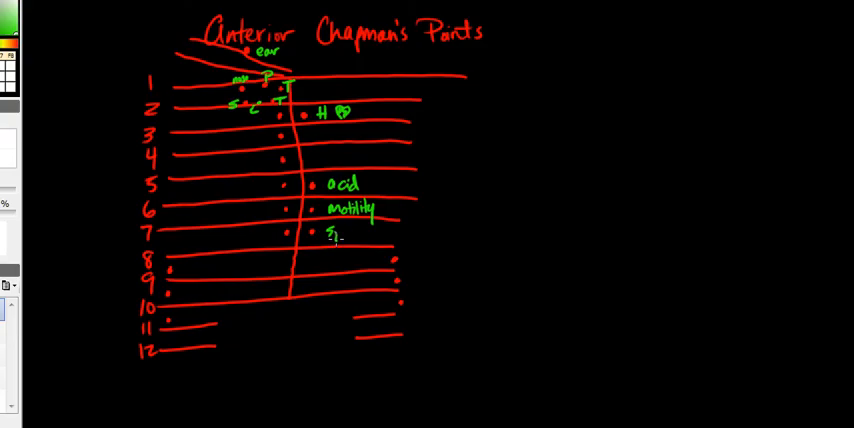
type("pleen")
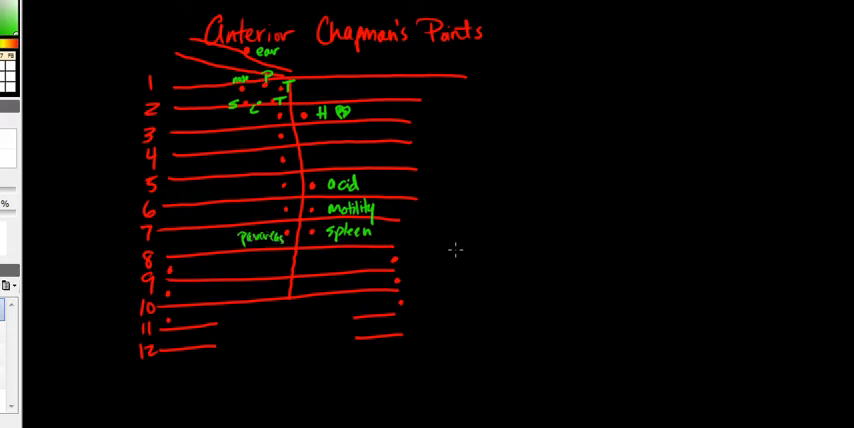
left_click_drag(395, 270, 415, 305)
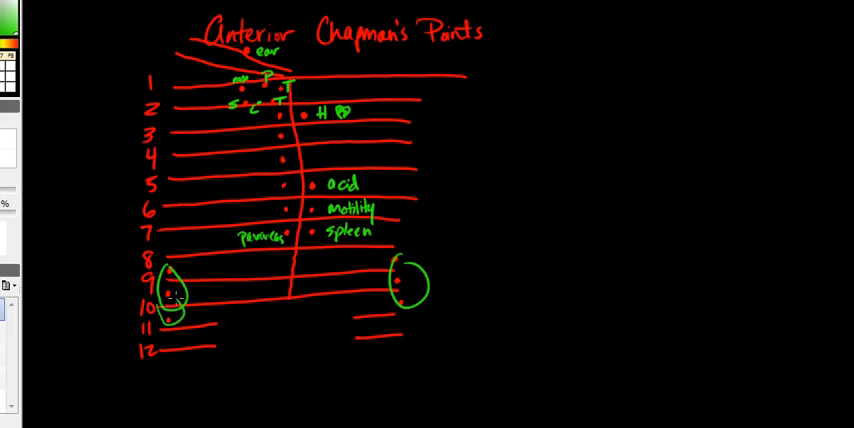
type("S")
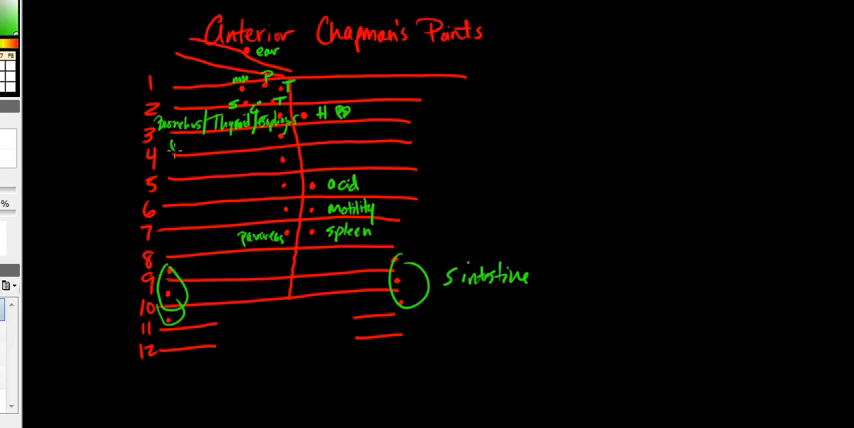
Step: Write green UL and LL at ribs 3–4 and Liver beside rib 5
type("UL")
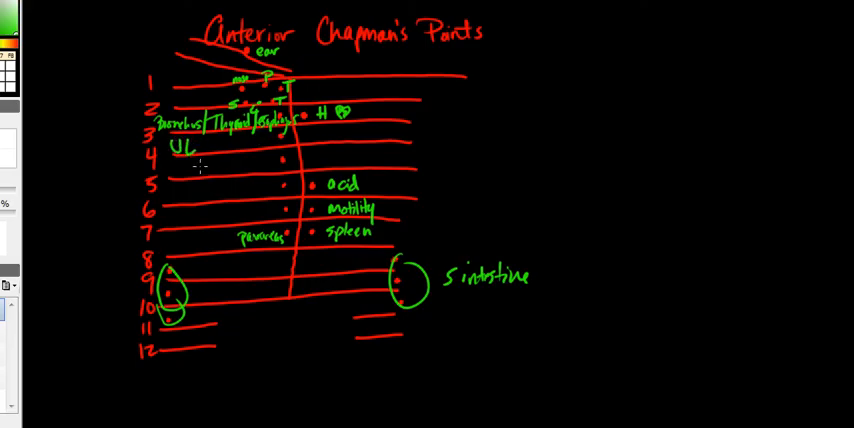
type("L")
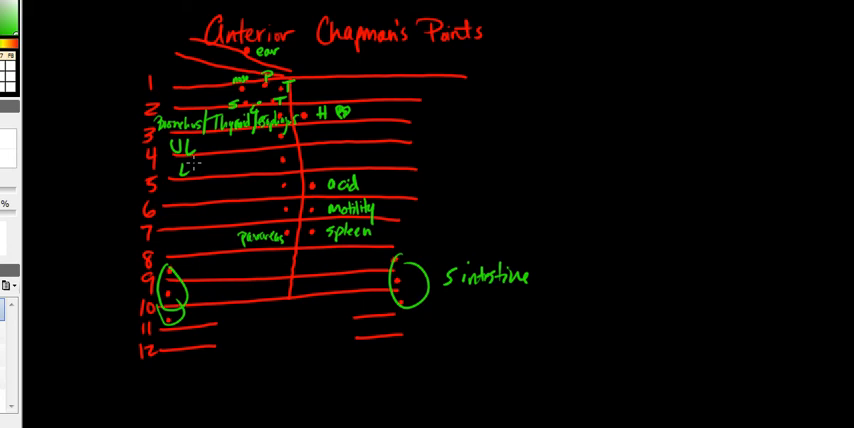
type("L")
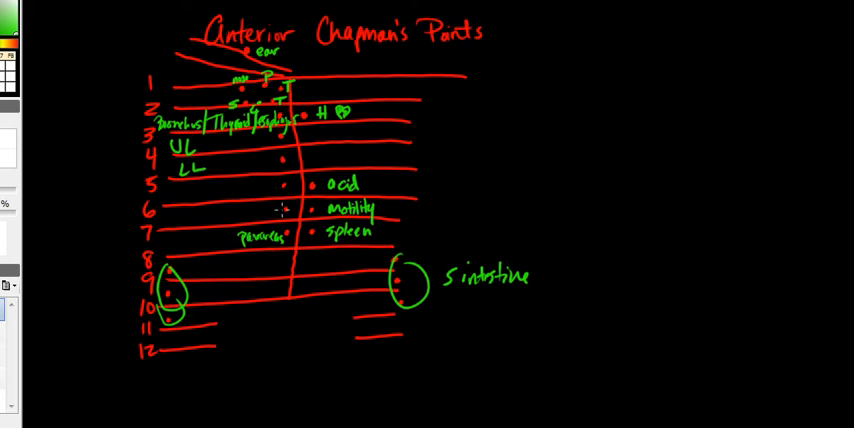
mouse_move(222, 207)
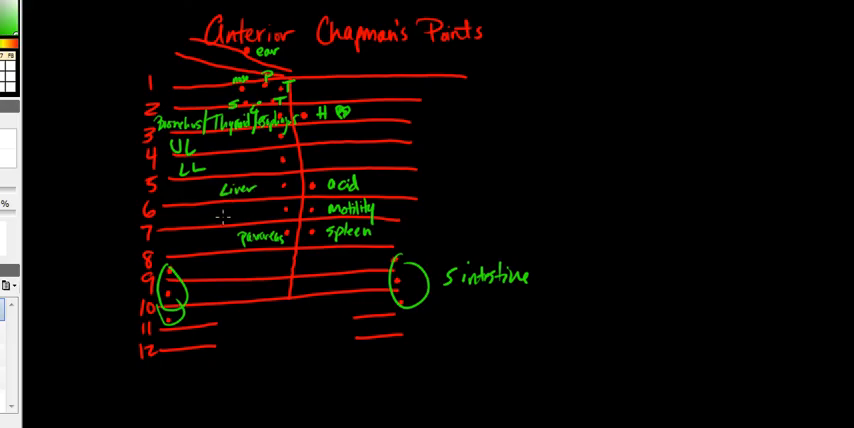
type("Liver")
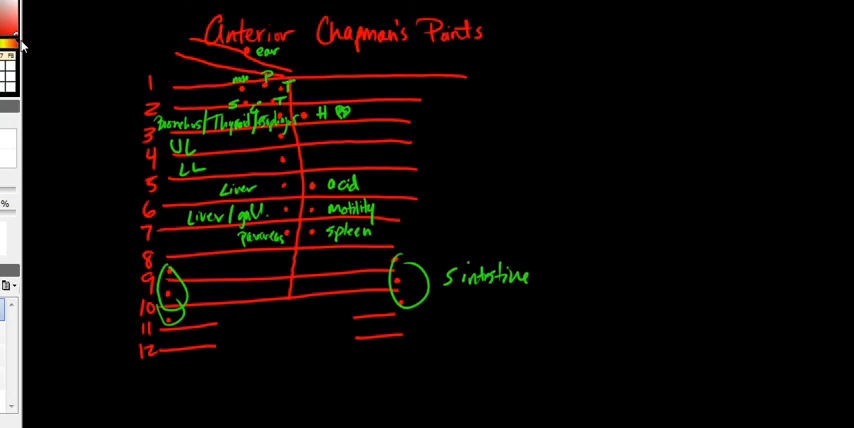
mouse_move(615, 219)
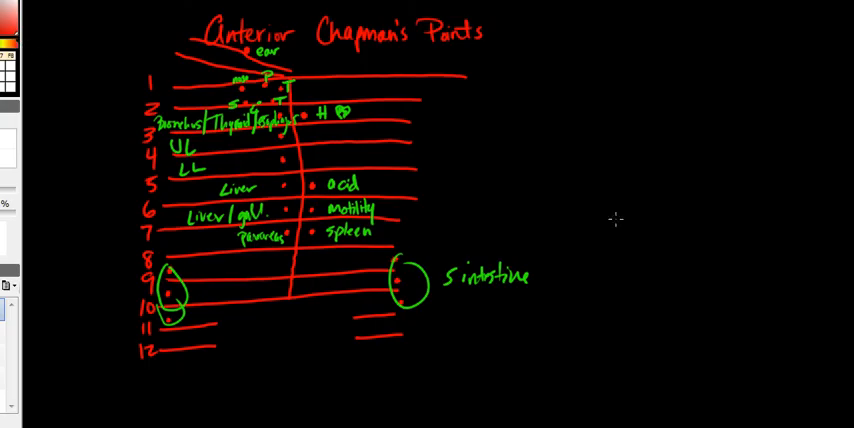
Step: Mark red umbilicus dots around a circled point, label bladder, and scroll down
left_click(673, 228)
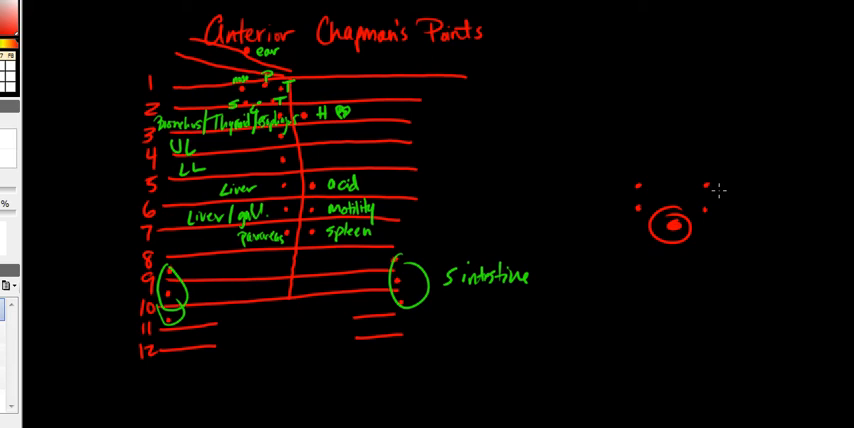
scroll("down", 3)
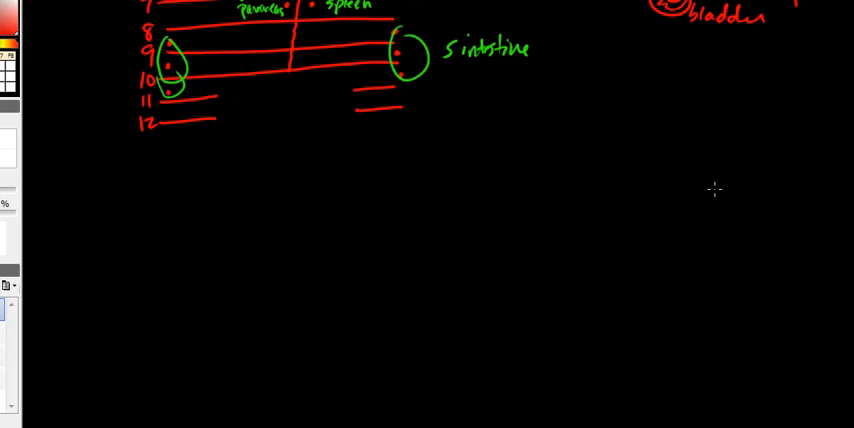
Step: Draw a red pelvic line below the ribs and label the points uterus and ovaries
left_click_drag(167, 147, 365, 139)
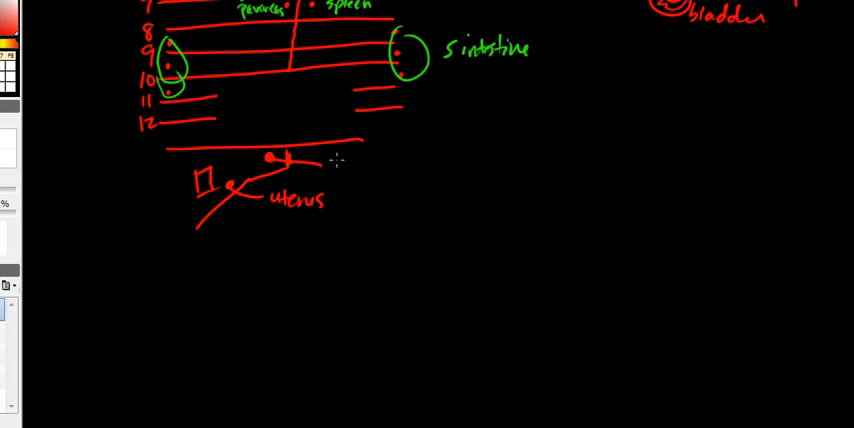
type("ov")
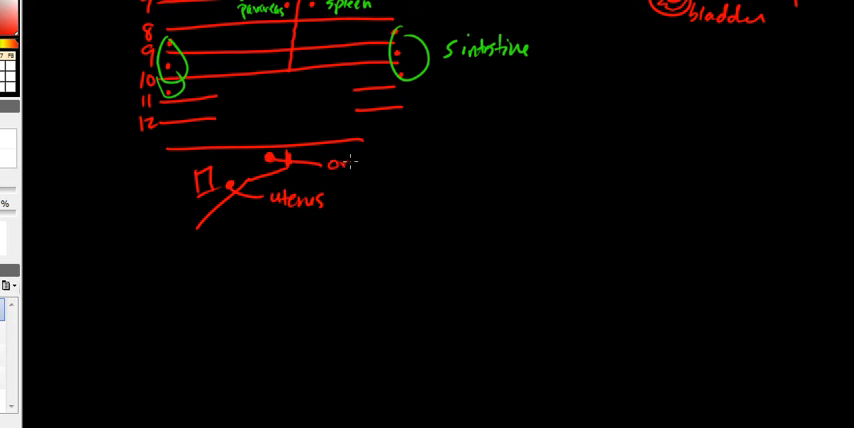
type("ovaries")
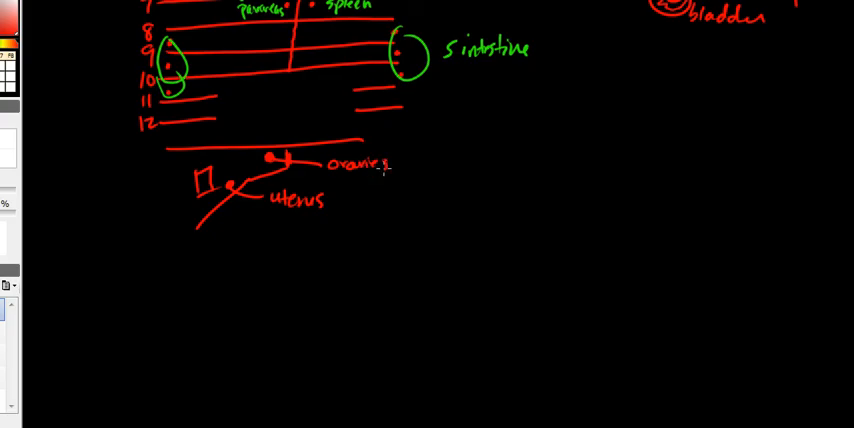